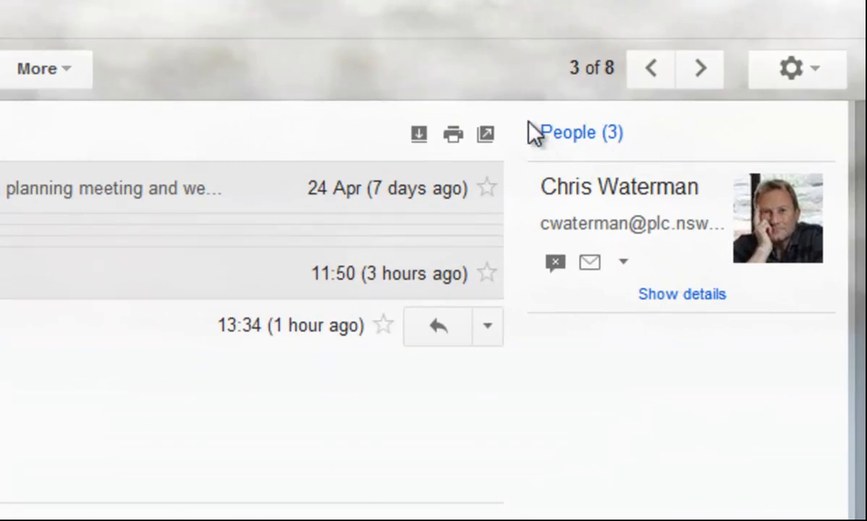
pyautogui.moveTo(608, 162)
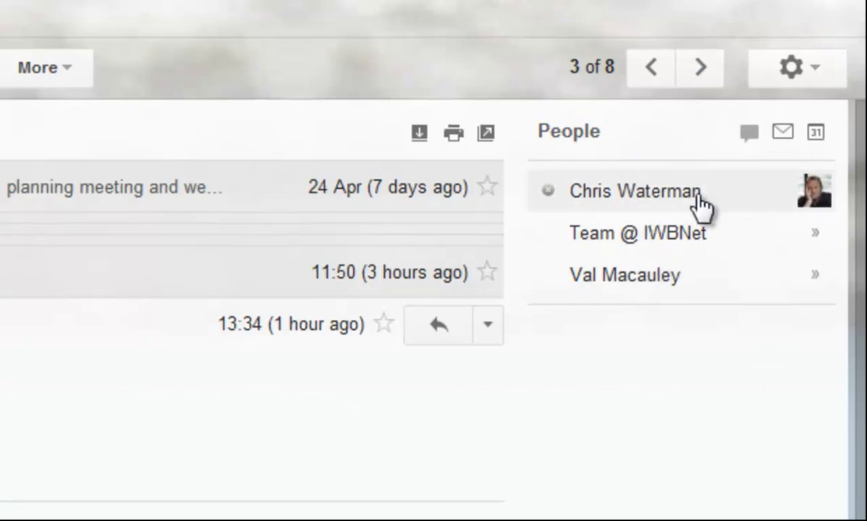
pyautogui.click(633, 191)
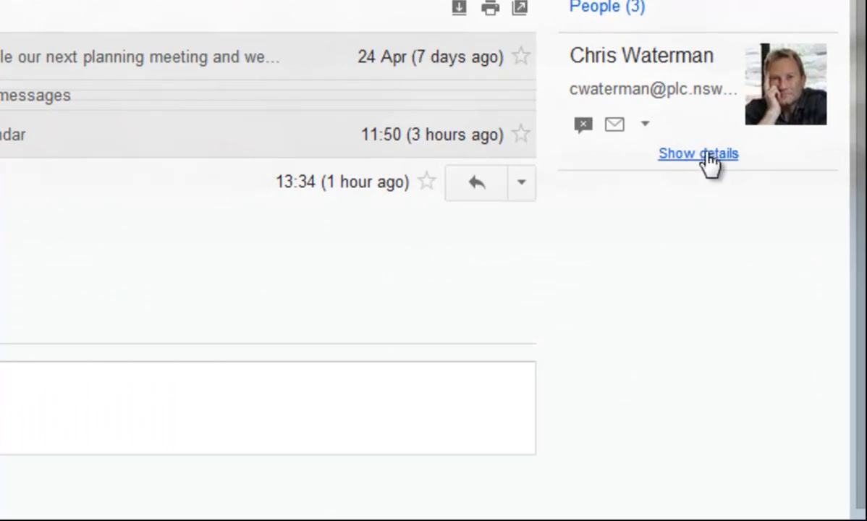
pyautogui.click(697, 153)
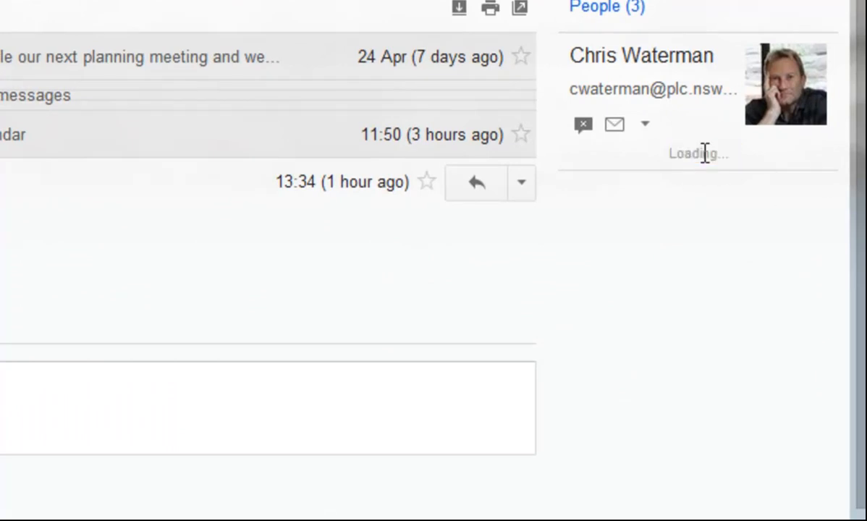
pyautogui.moveTo(712, 153)
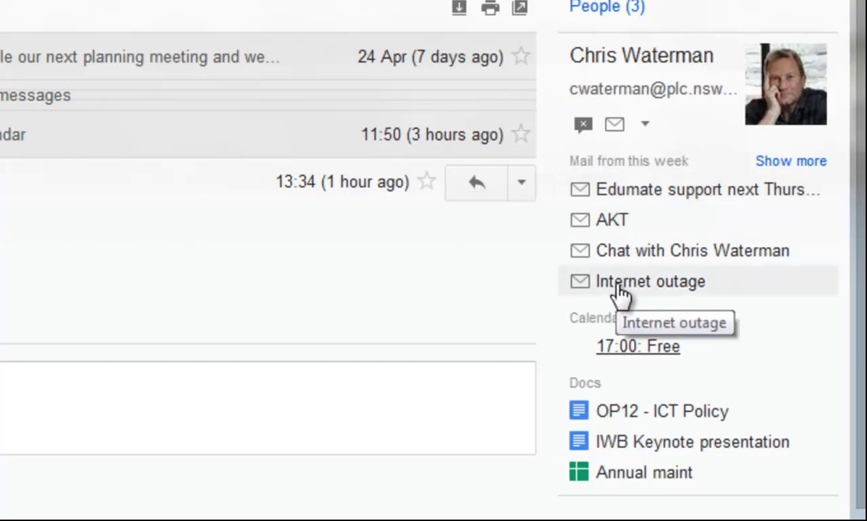
pyautogui.moveTo(631, 400)
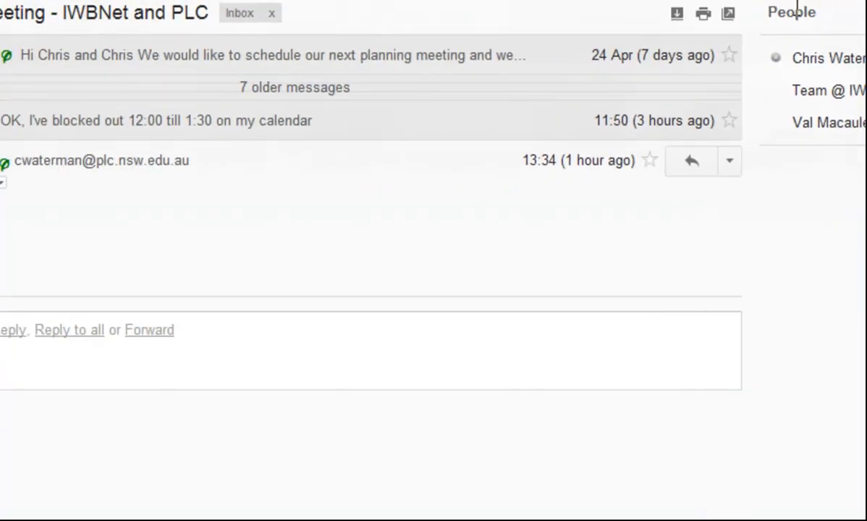
pyautogui.click(102, 159)
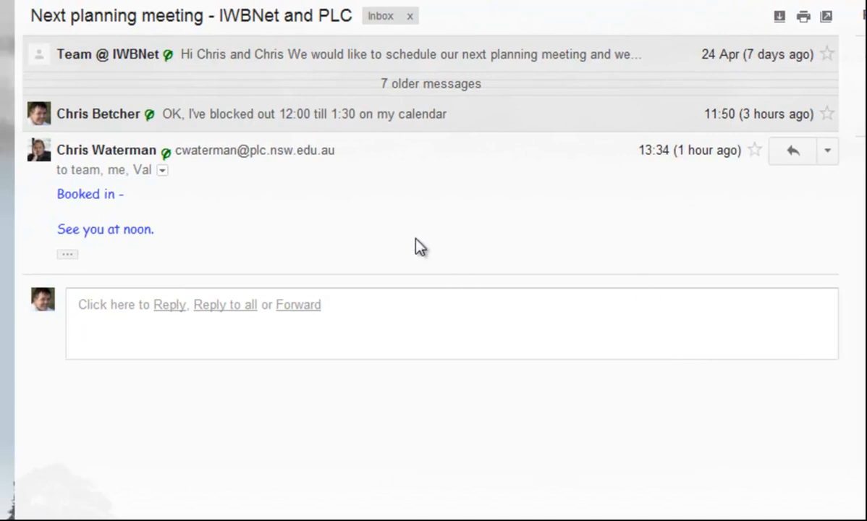
pyautogui.moveTo(211, 146)
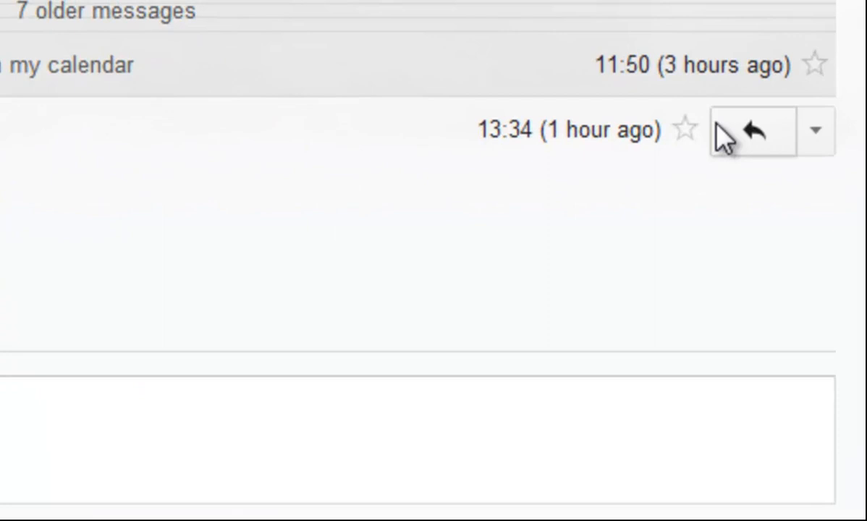
pyautogui.click(817, 130)
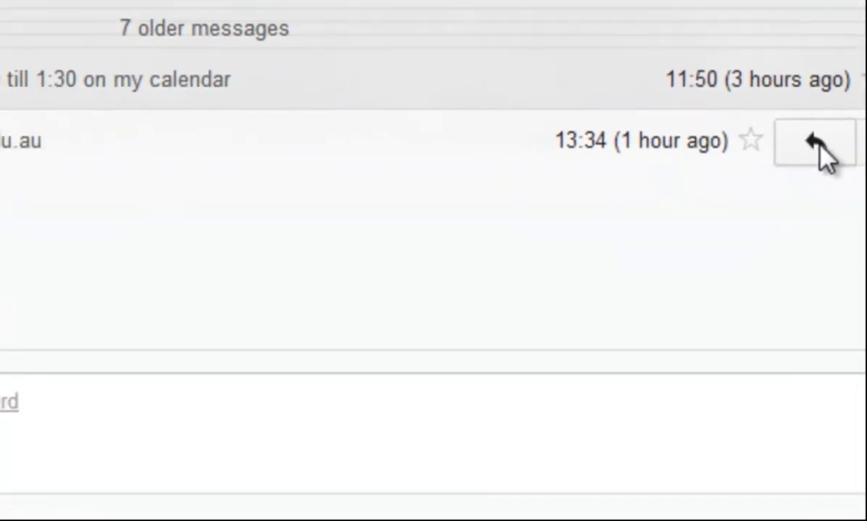
pyautogui.click(813, 142)
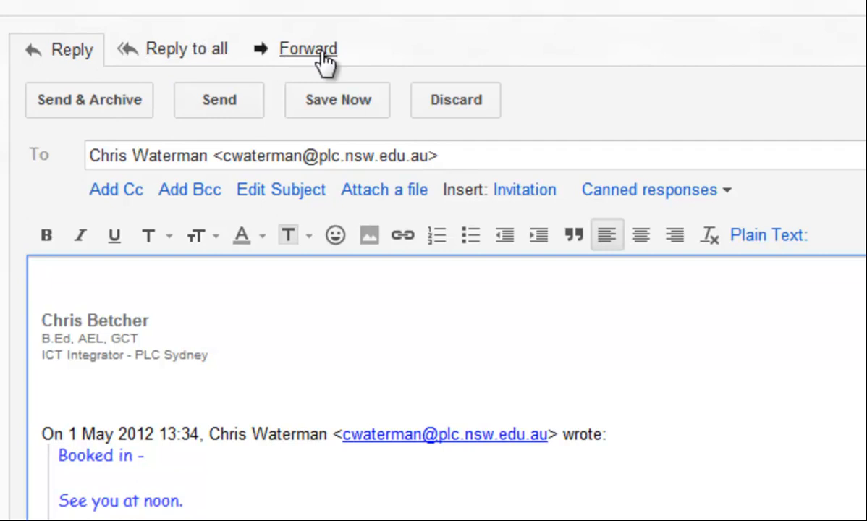
pyautogui.click(187, 49)
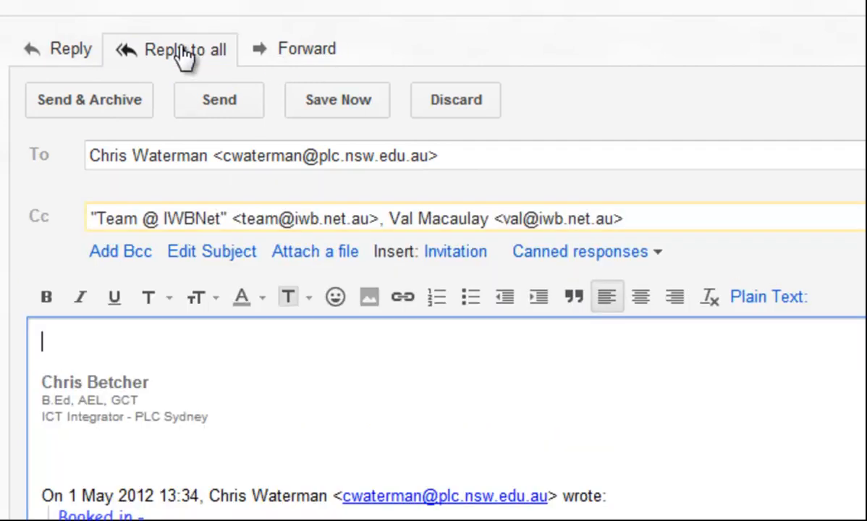